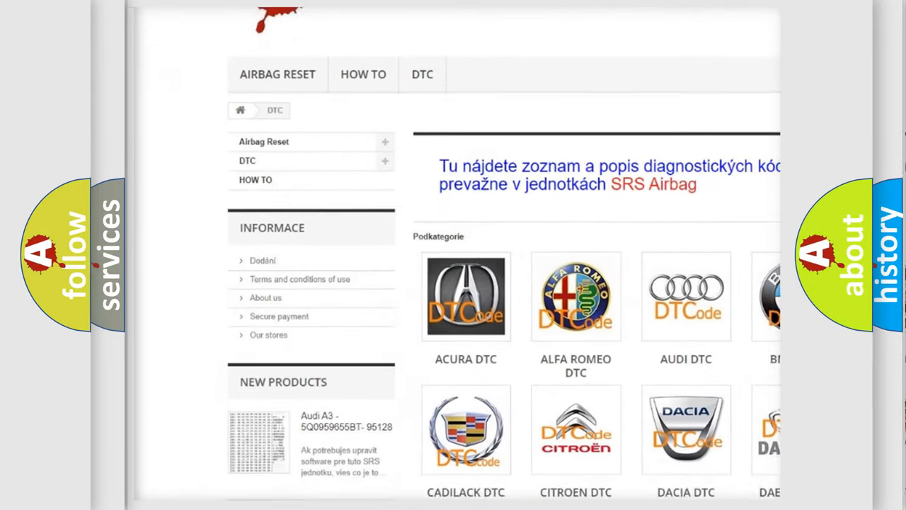
scroll("down", 3)
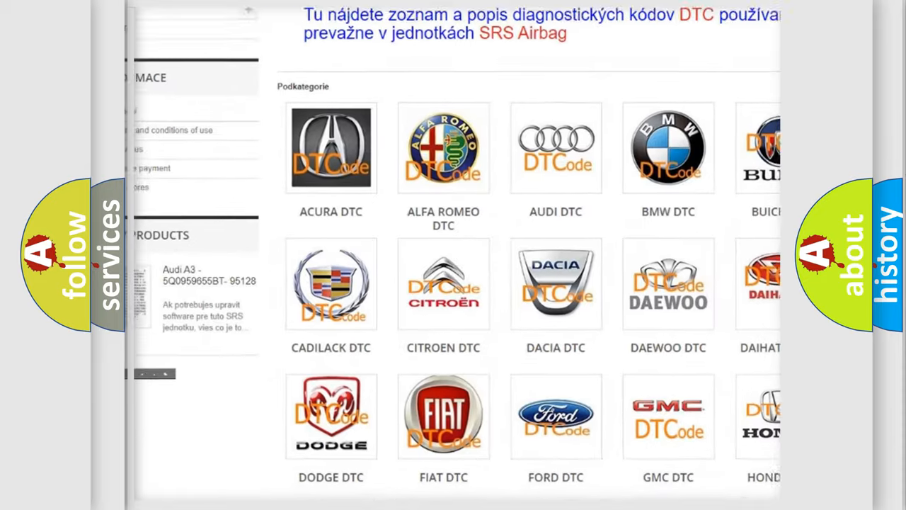
scroll("down", 3)
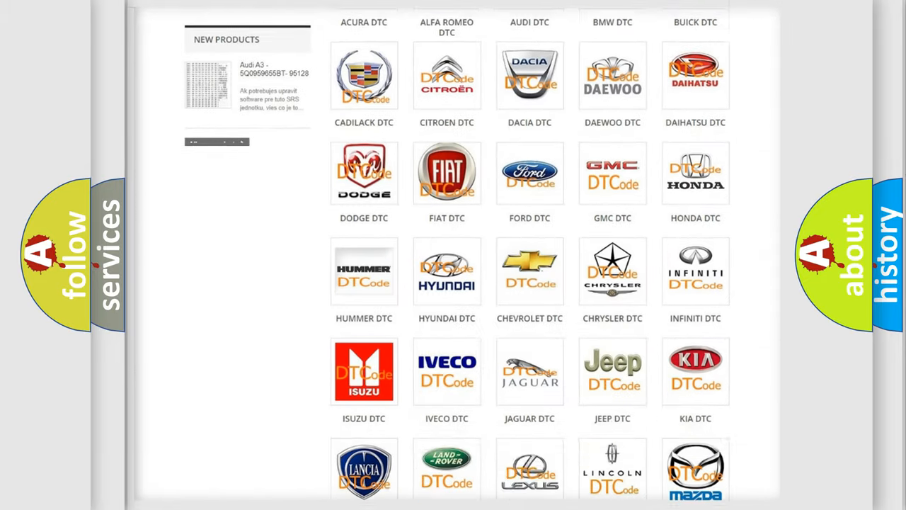
scroll("down", 3)
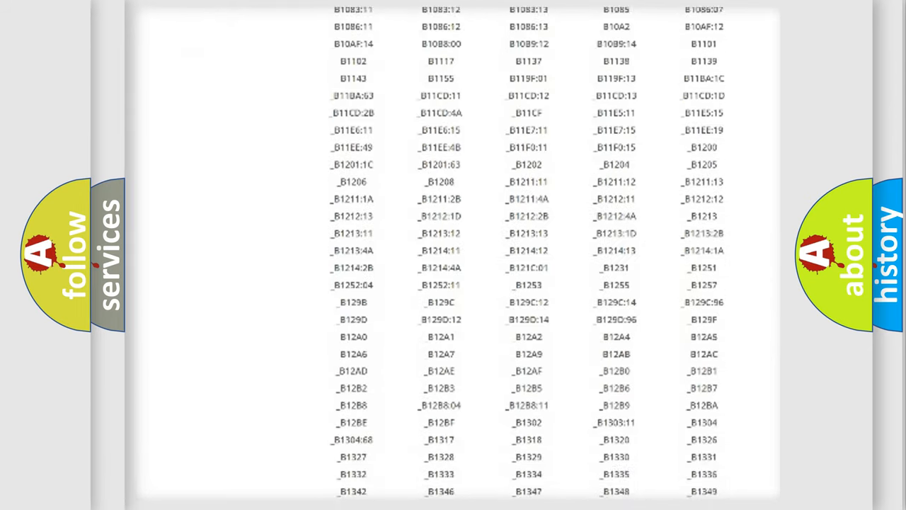
scroll("down", 3)
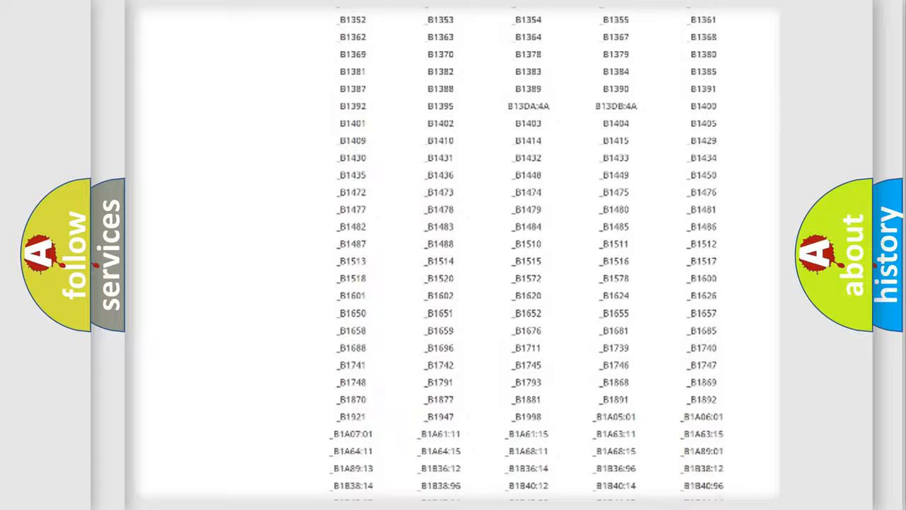